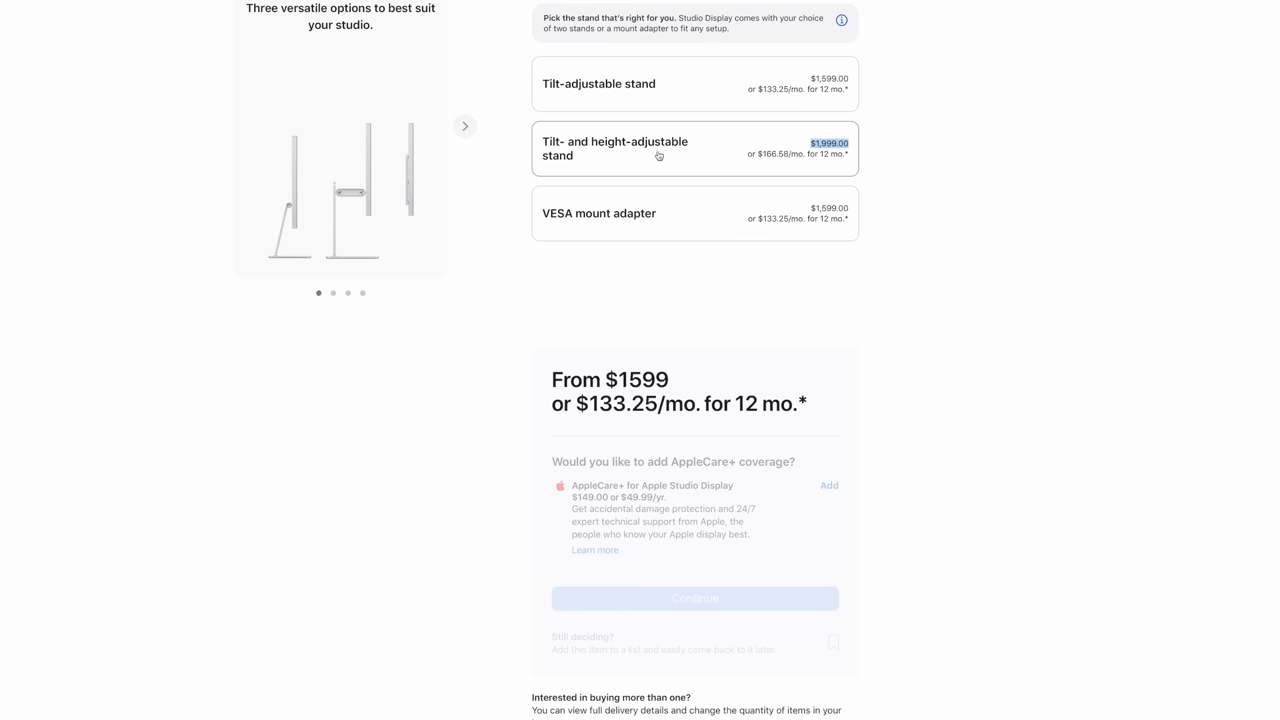
Select the tilt- and height-adjustable stand for the Studio Display, updating the price to $1,999.00
click(695, 148)
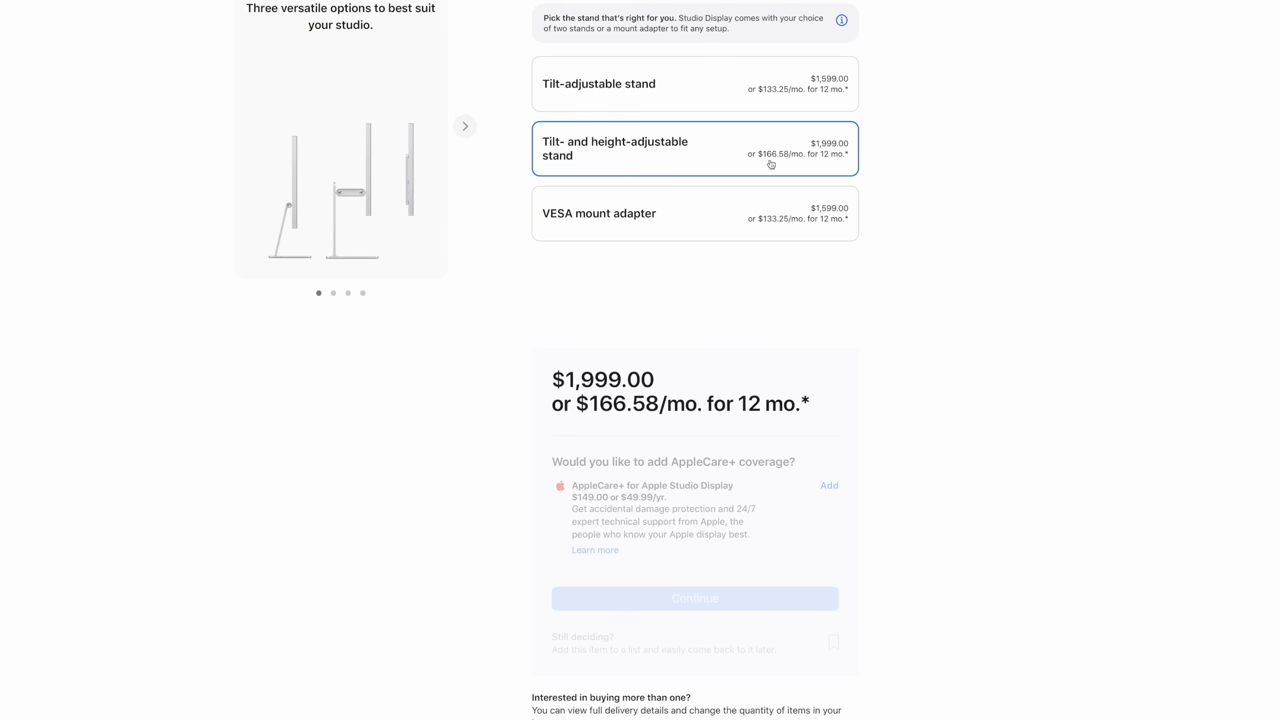